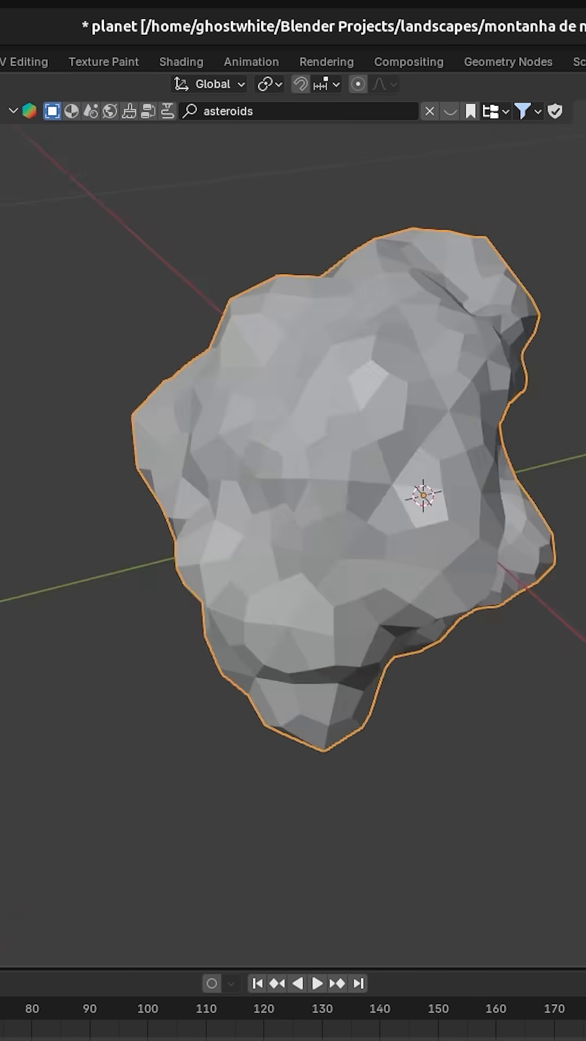
Step: Switch from the Geometry Nodes workspace to Shading to preview the scattered asteroid field rendered
{"action": "left_click", "coordinate": [508, 61]}
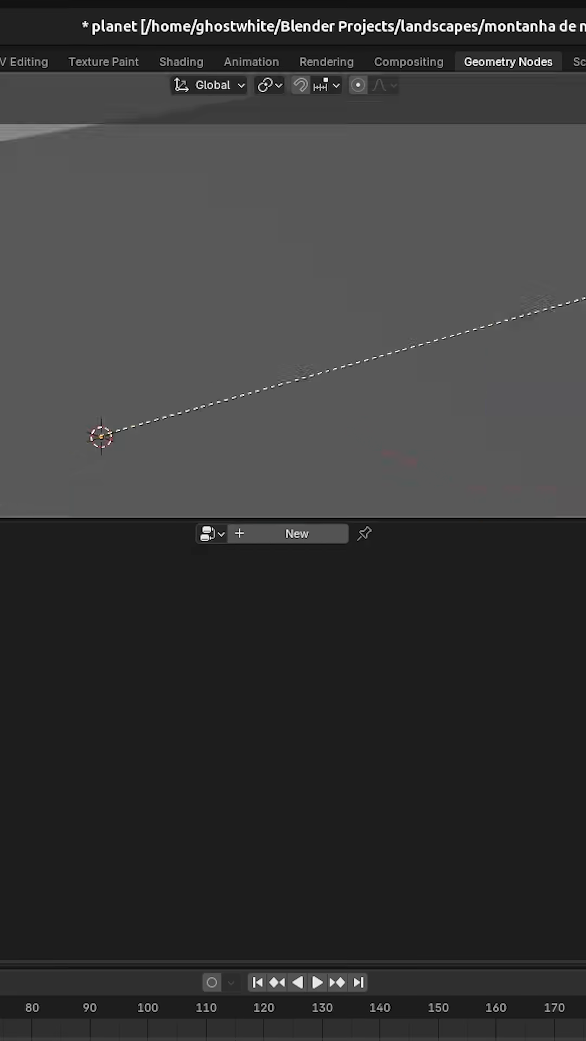
{"action": "left_click", "coordinate": [181, 61]}
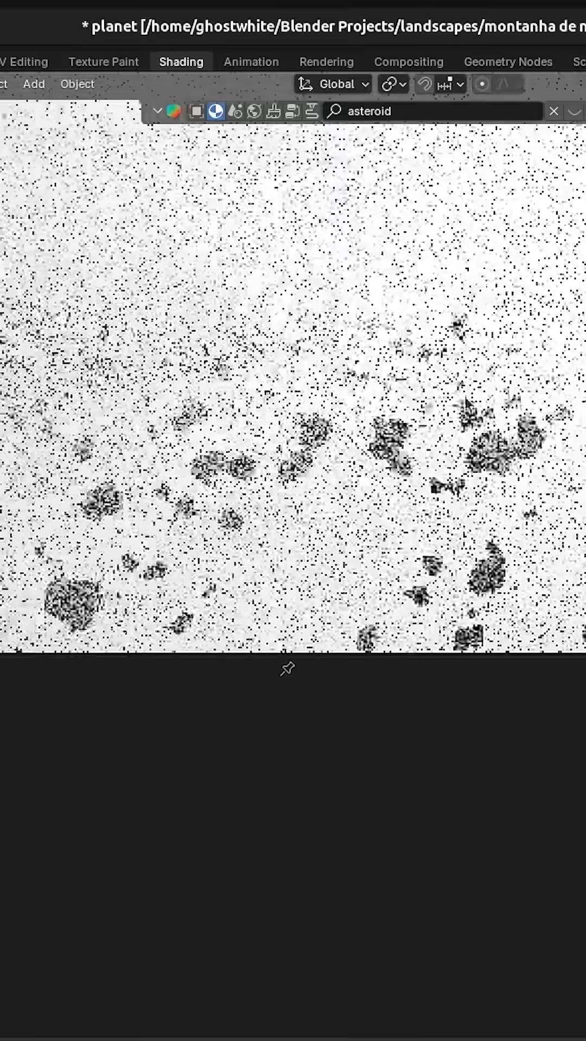